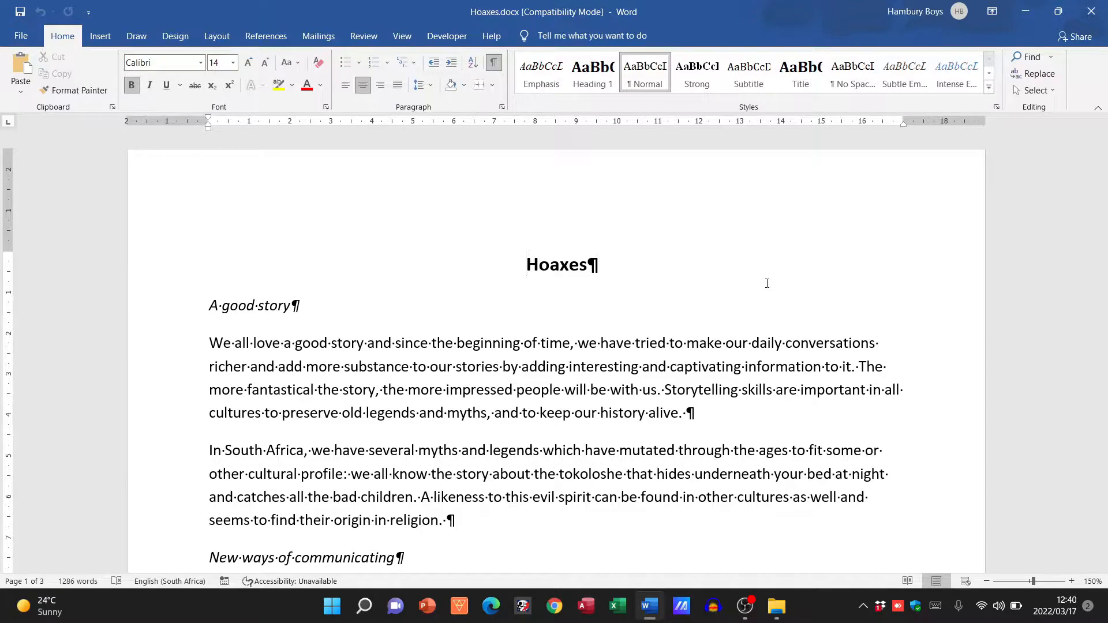
Step: Place the insertion point before the Hoaxes title and look through the document
click(526, 265)
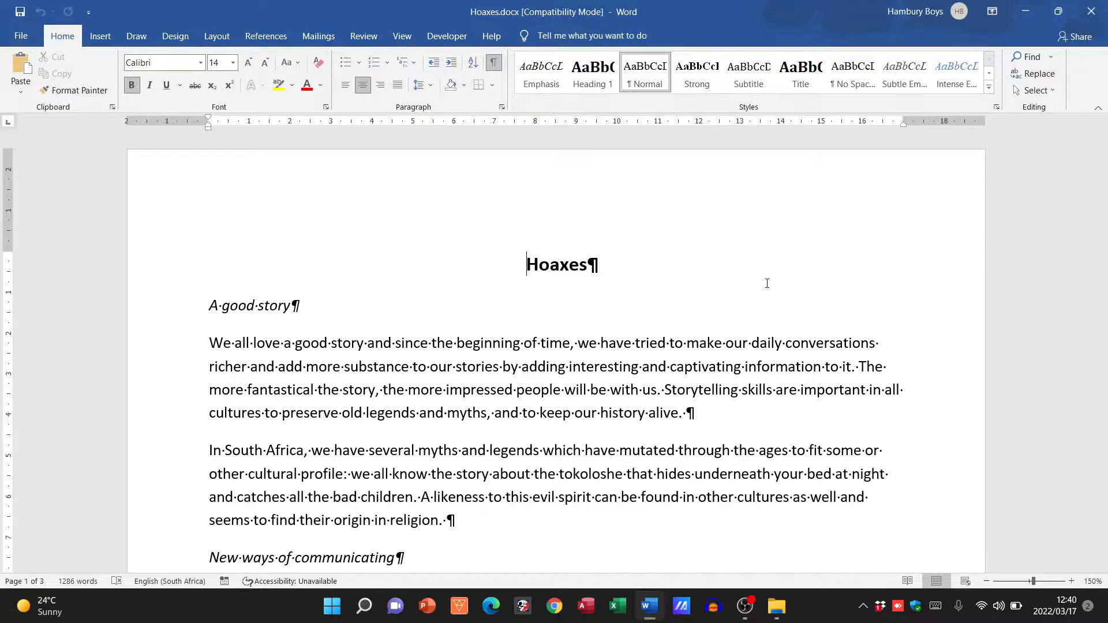
scroll(down, 3)
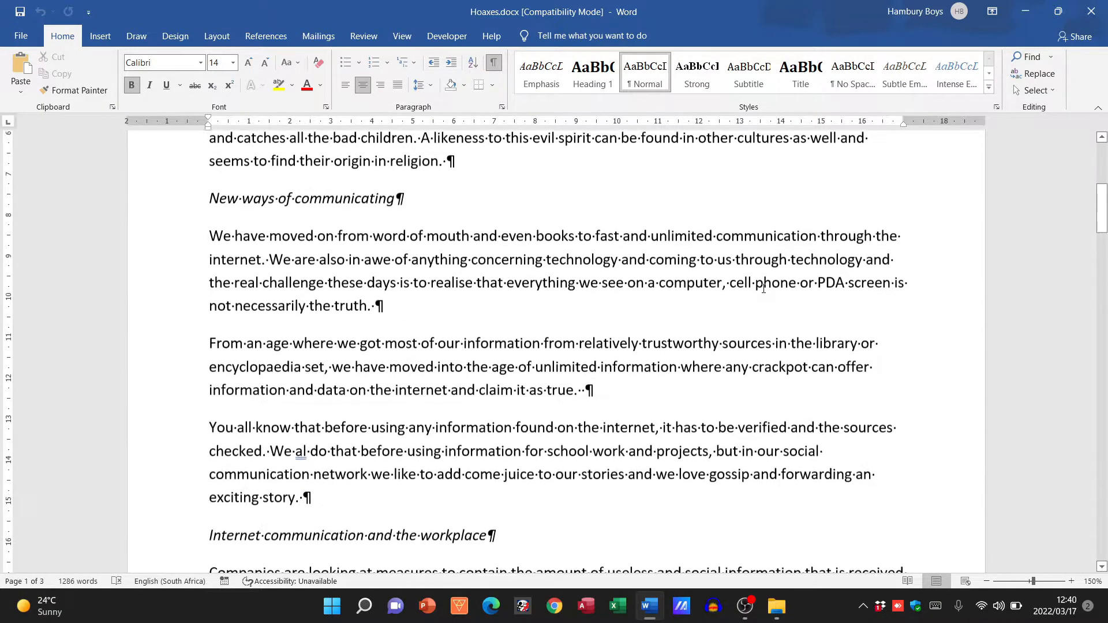
scroll(down, 3)
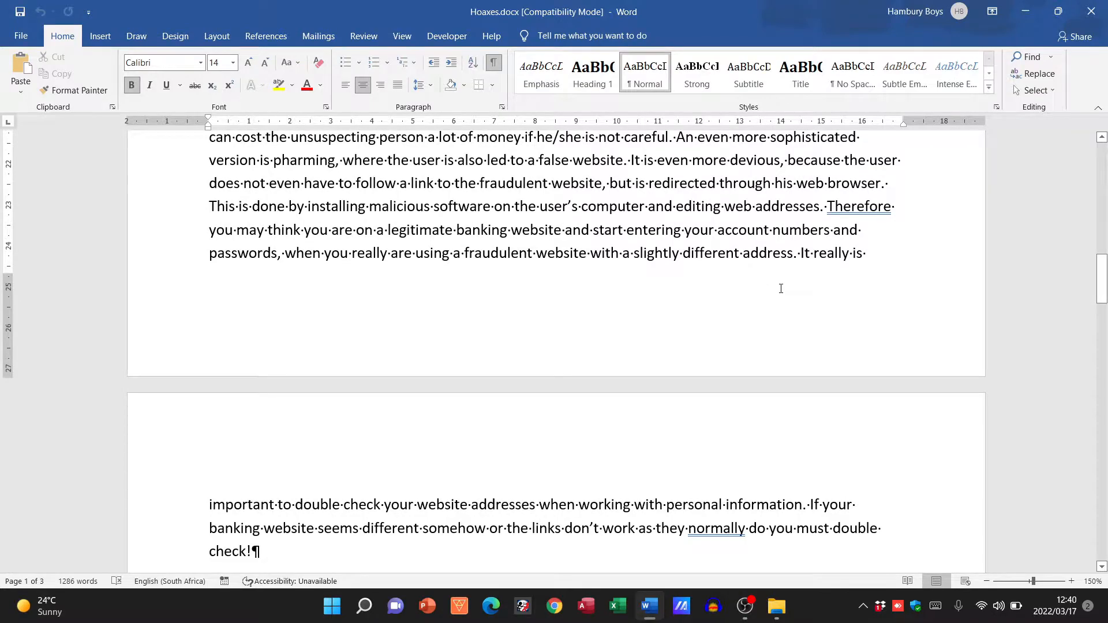
mouse_move(829, 316)
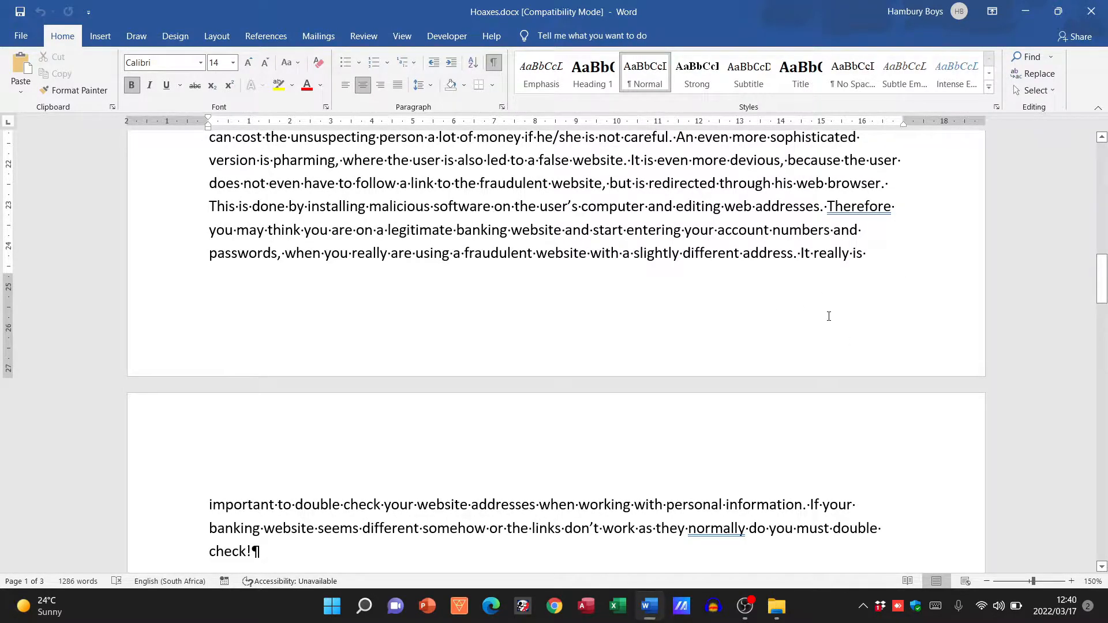
mouse_move(307, 236)
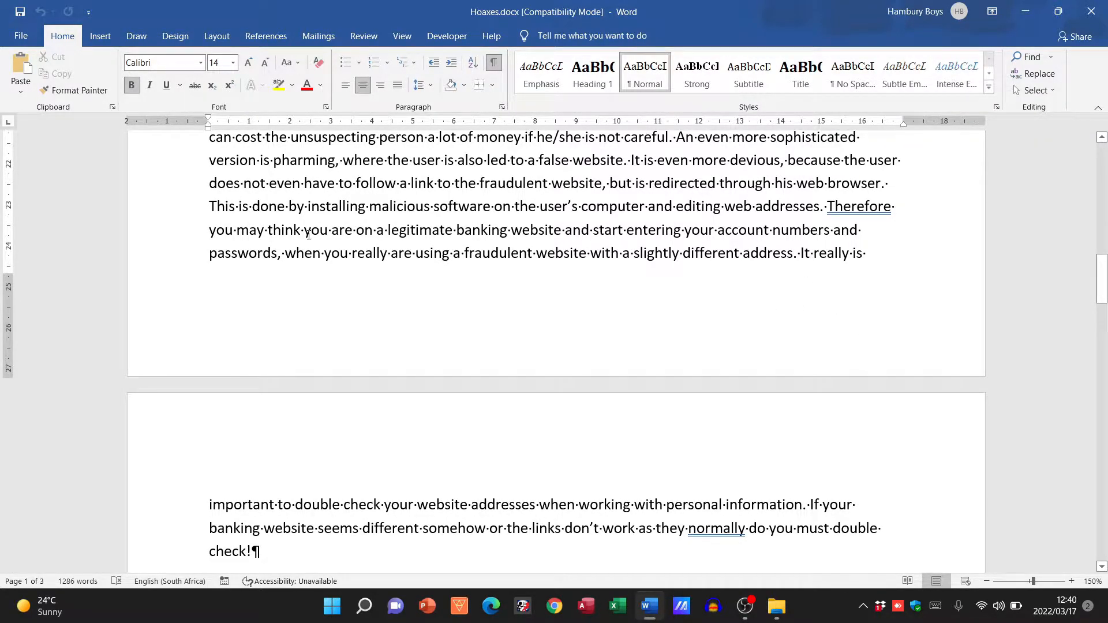
mouse_move(251, 304)
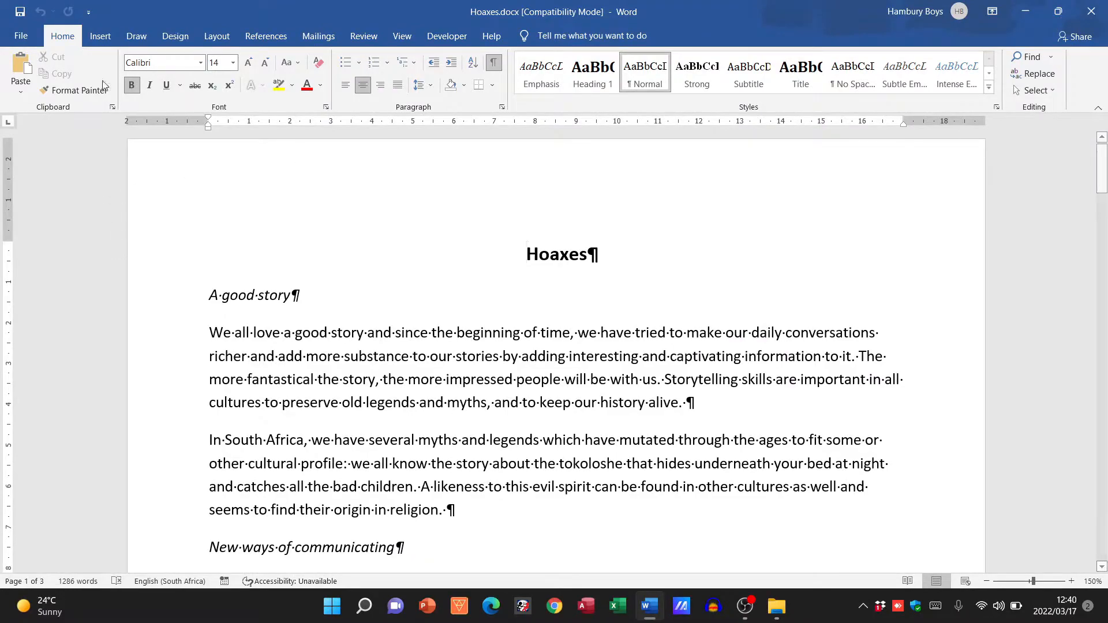
Step: Enable Different Odd & Even Pages for the footer via Insert > Footer, then close footer editing
click(100, 36)
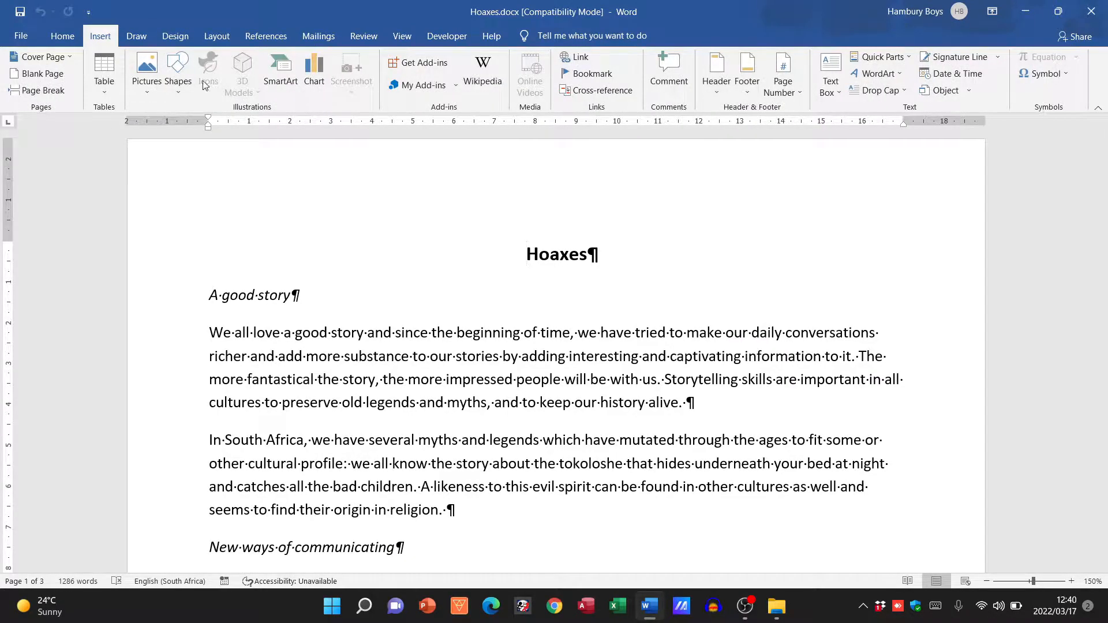
click(783, 72)
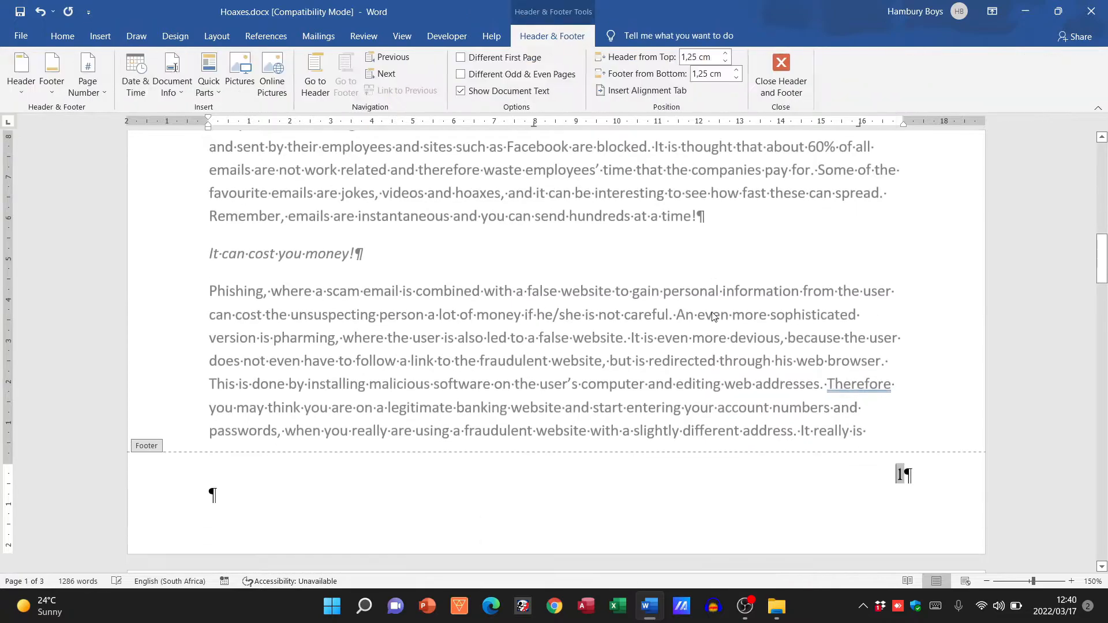
mouse_move(783, 349)
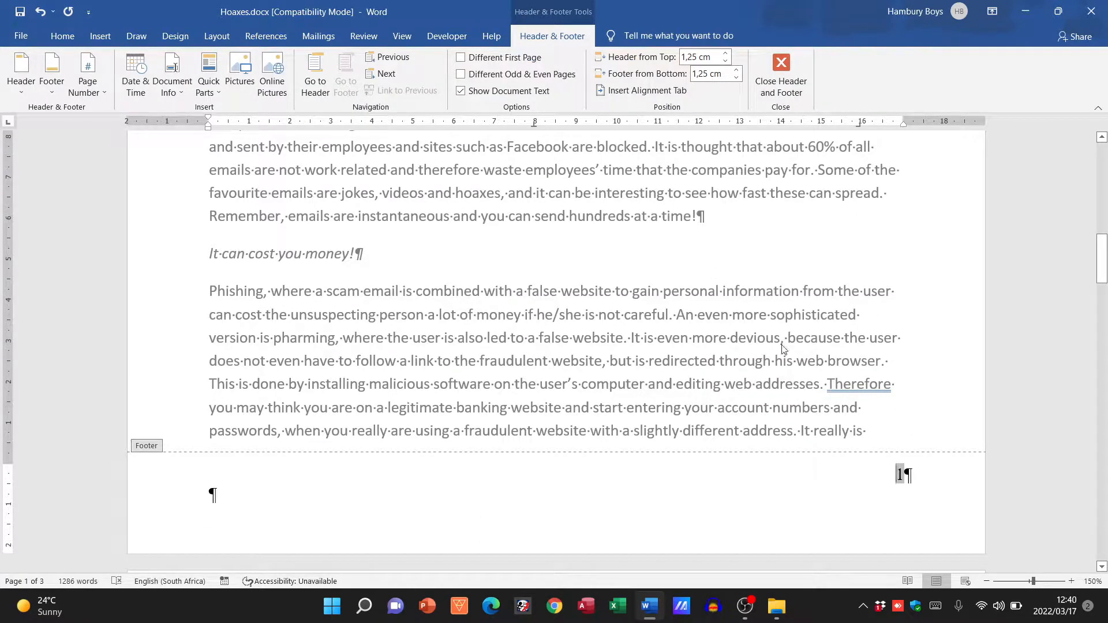
mouse_move(496, 74)
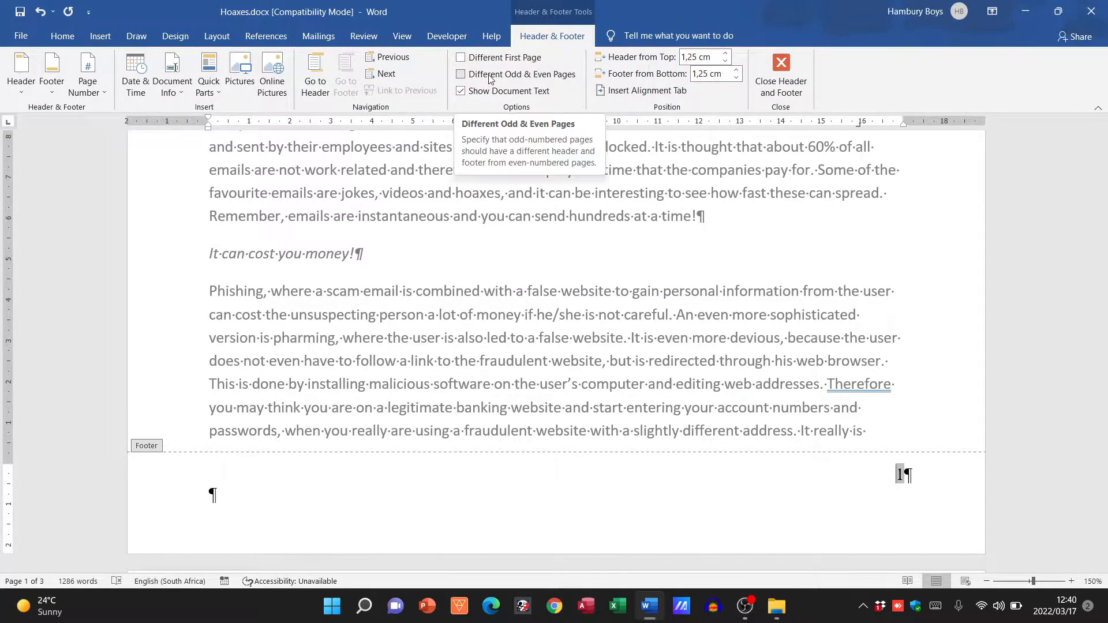
click(461, 74)
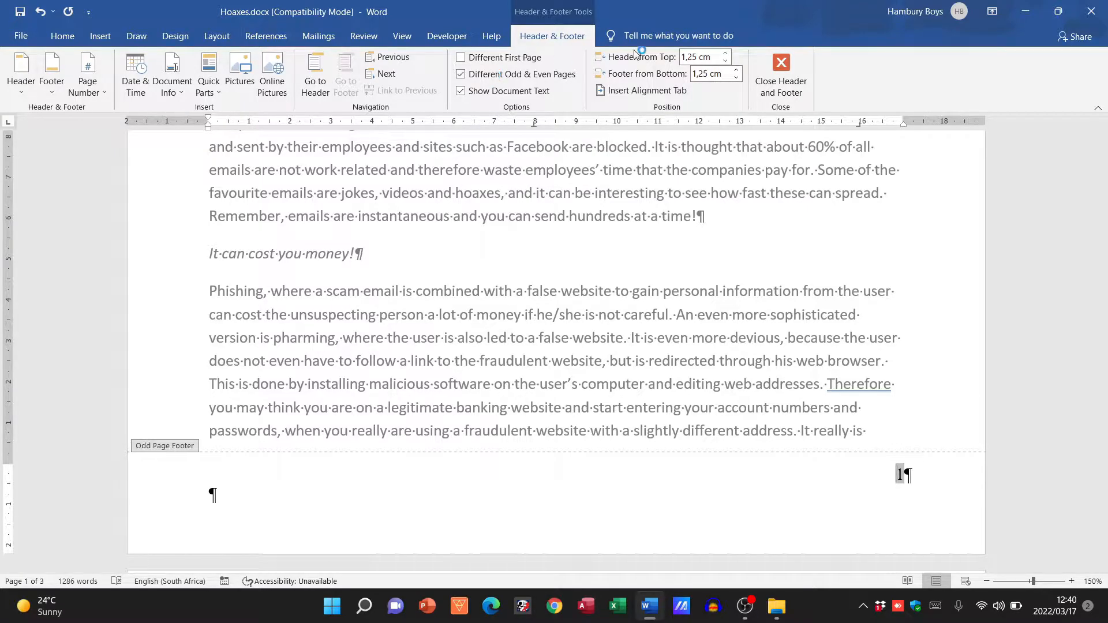
click(781, 70)
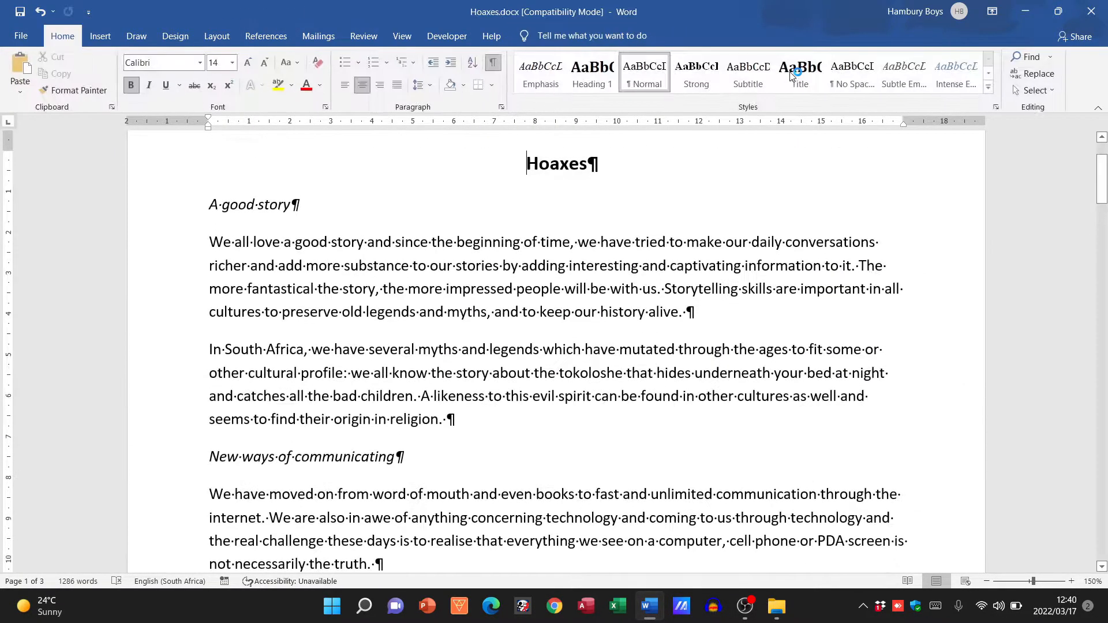
scroll(down, 3)
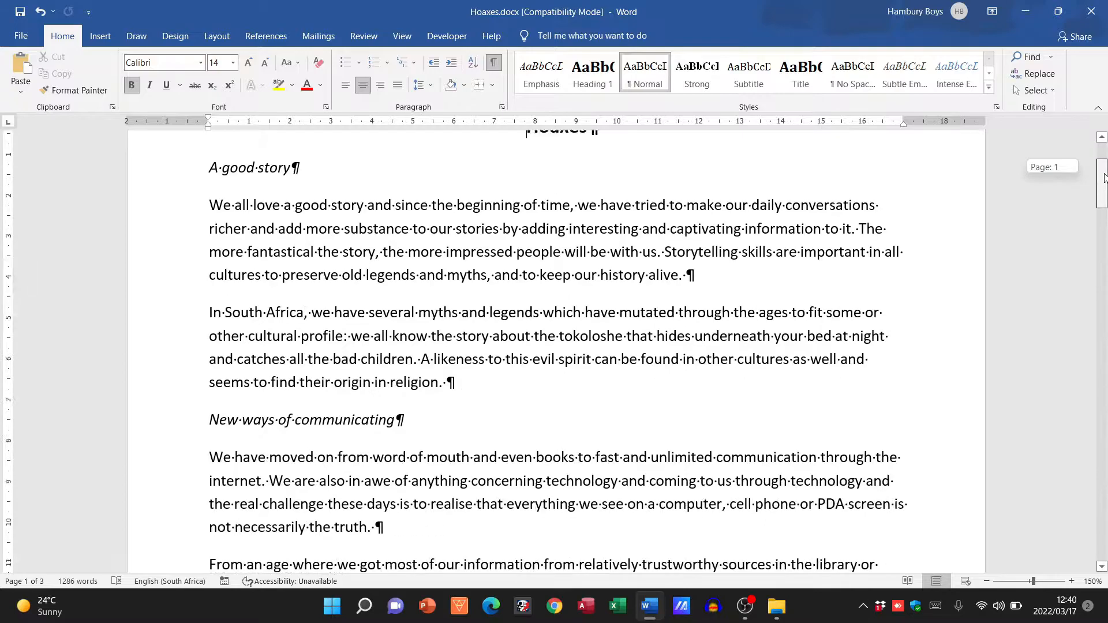
scroll(down, 3)
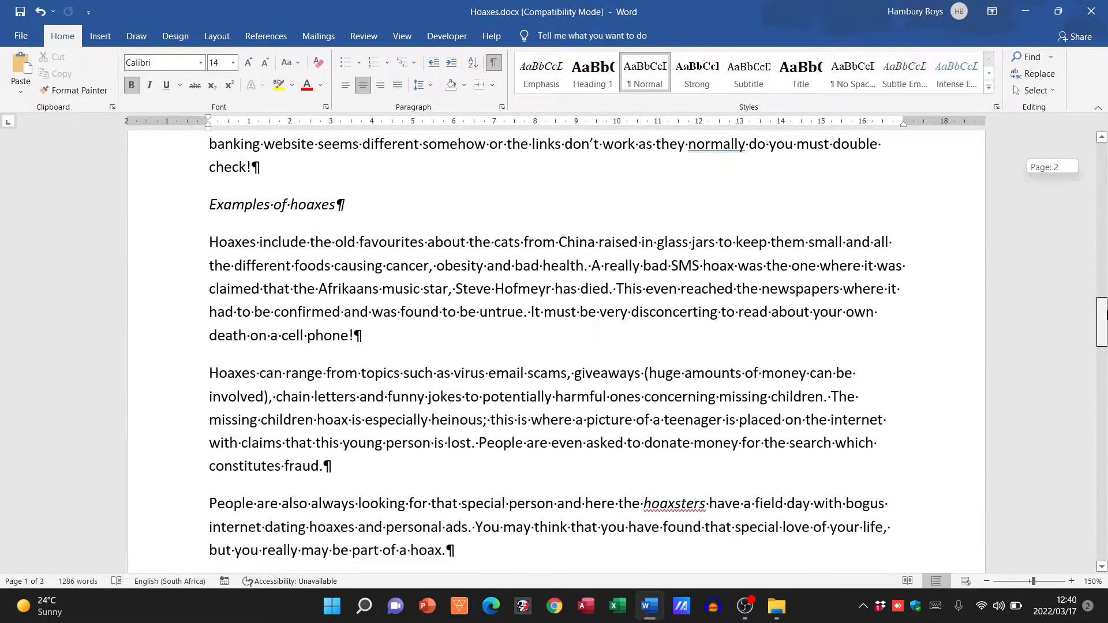
scroll(down, 3)
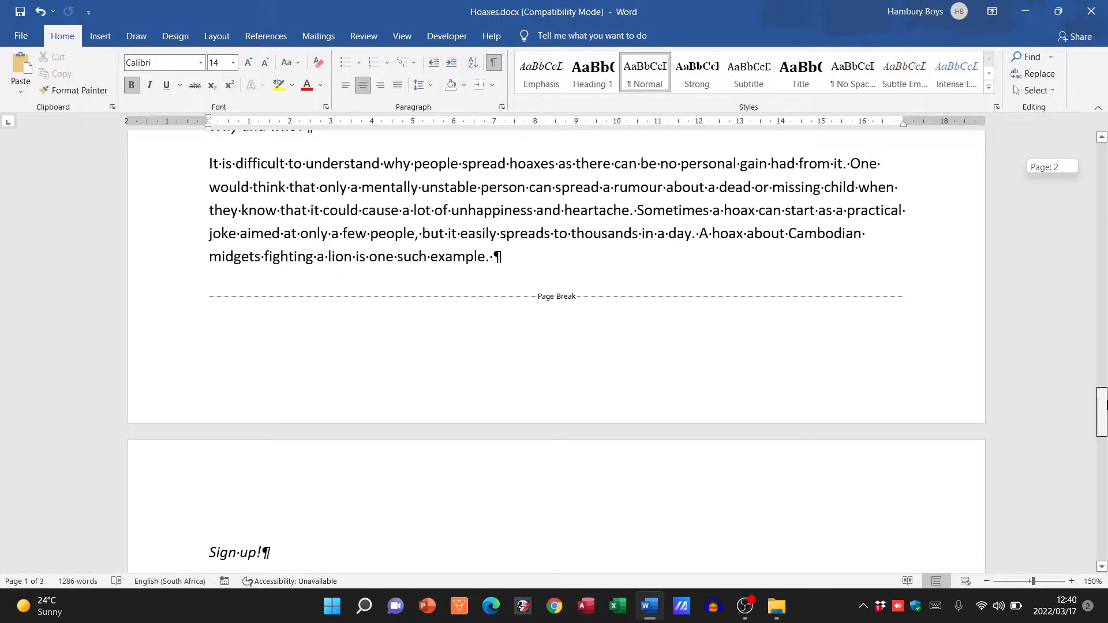
scroll(down, 3)
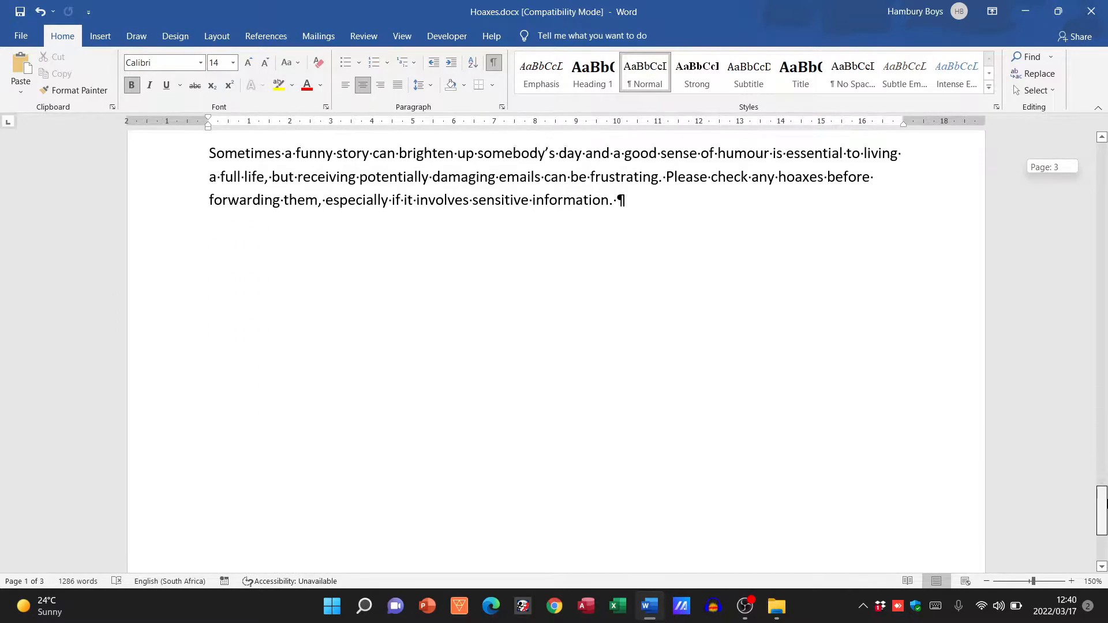
scroll(down, 3)
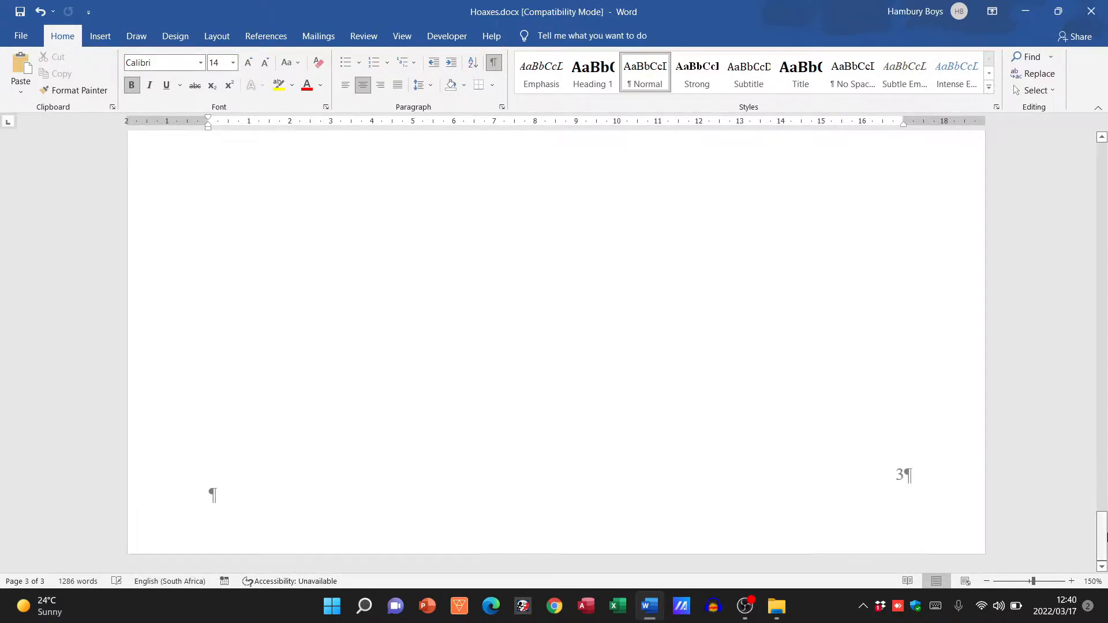
scroll(up, 3)
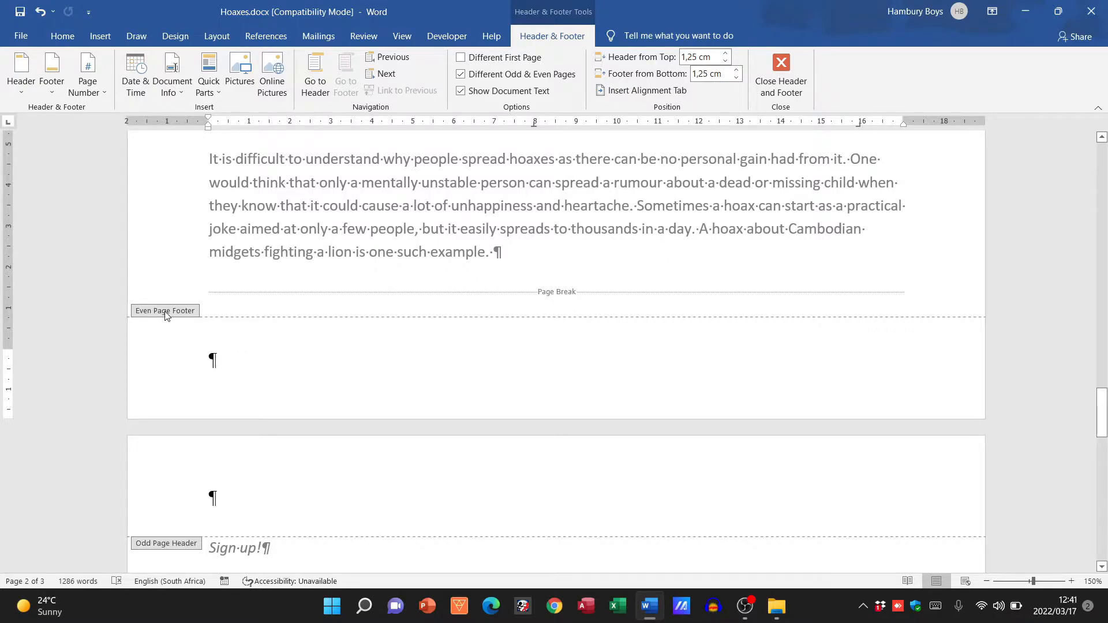
mouse_move(134, 168)
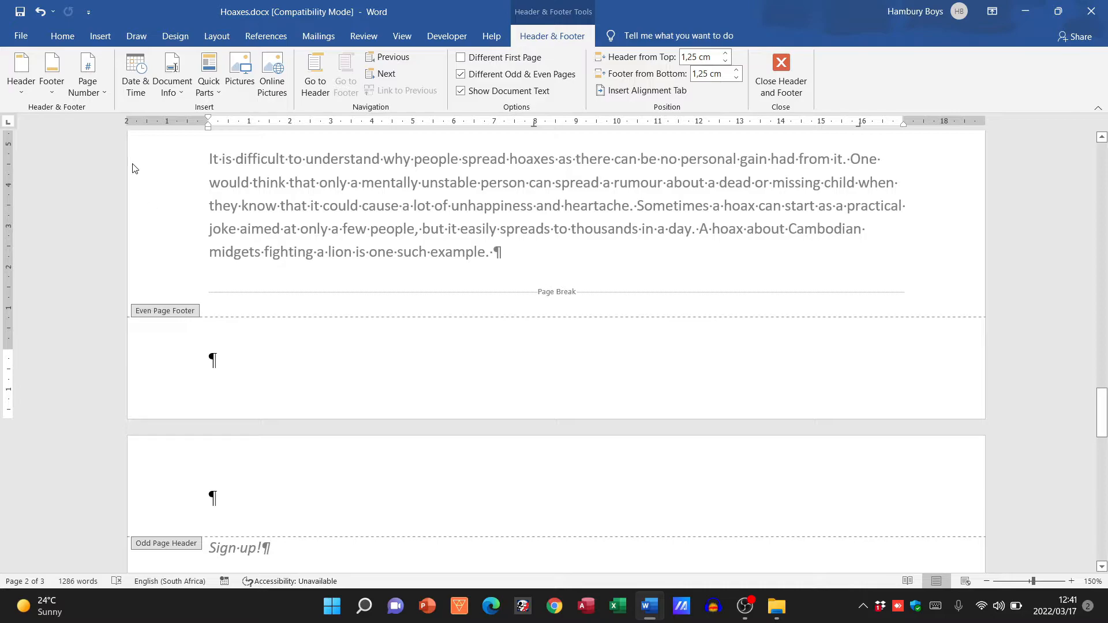
Step: Insert a left-aligned page number in the even-page footer so page 2 shows '2 | Page', then return to the body
click(87, 74)
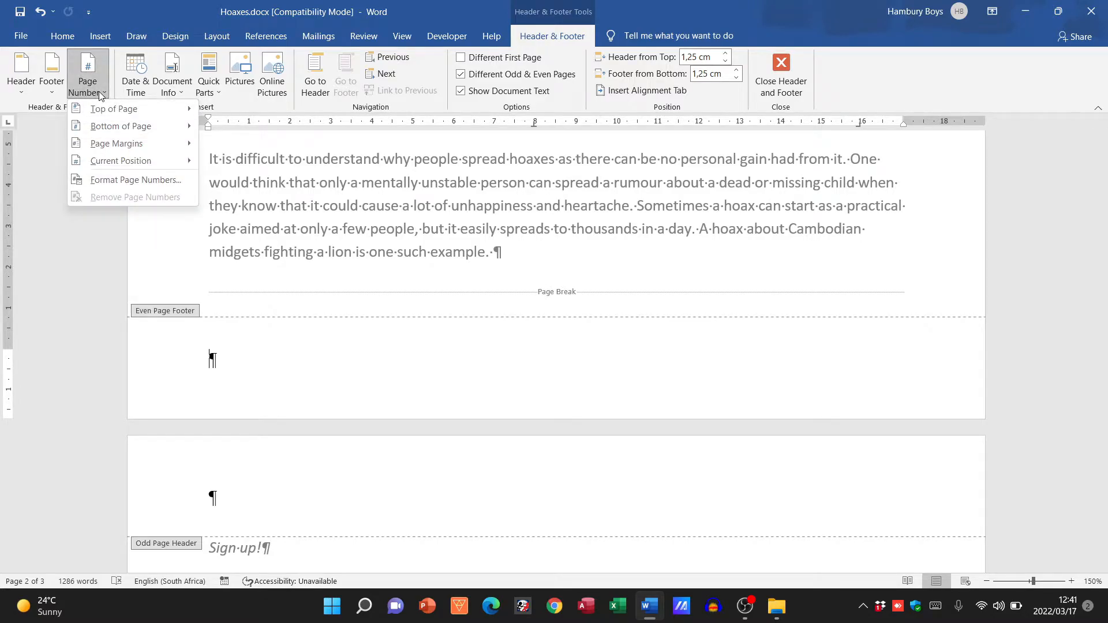
mouse_move(975, 346)
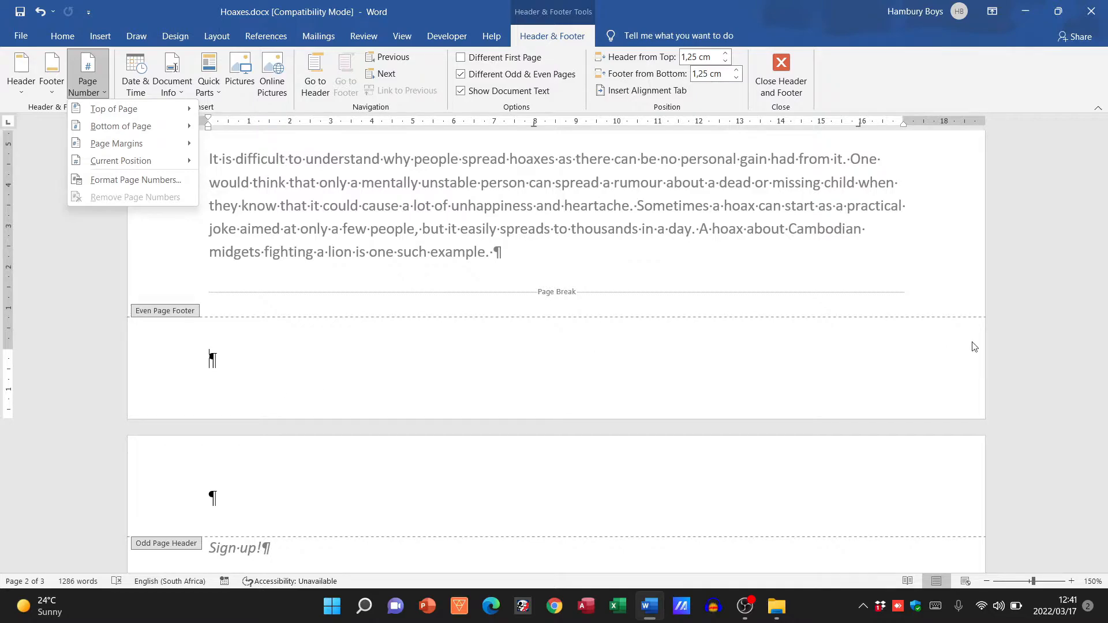
mouse_move(942, 350)
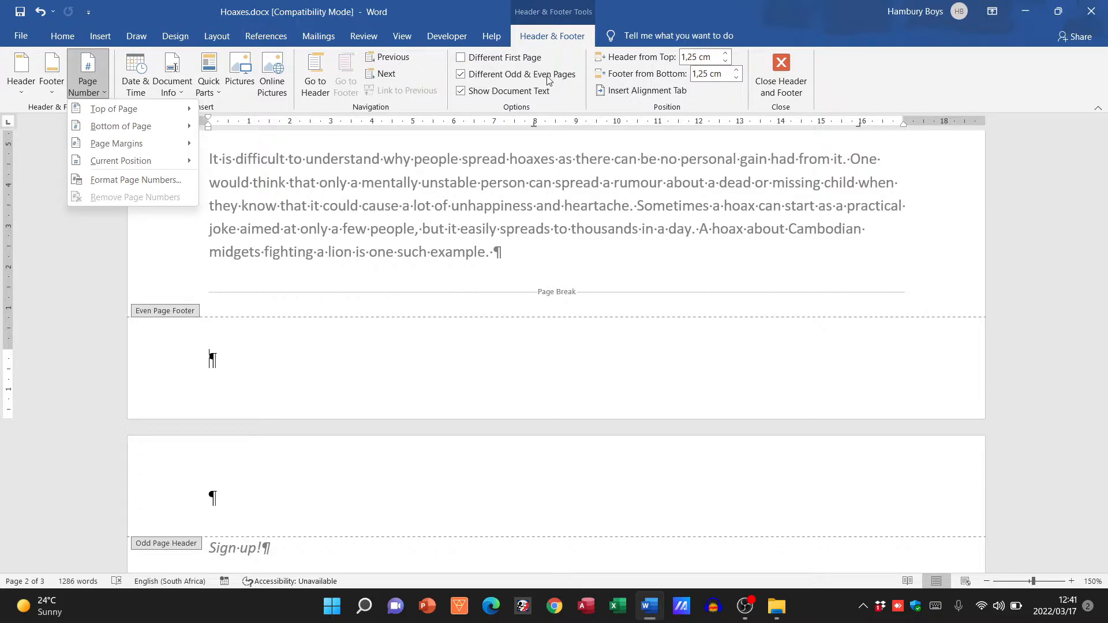
mouse_move(944, 376)
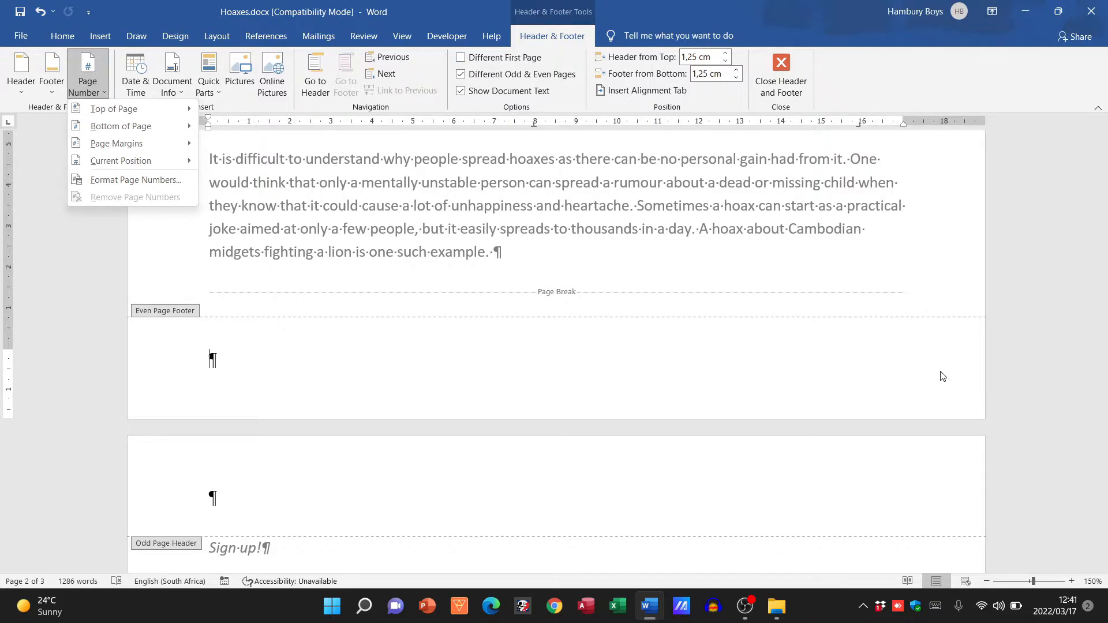
mouse_move(116, 143)
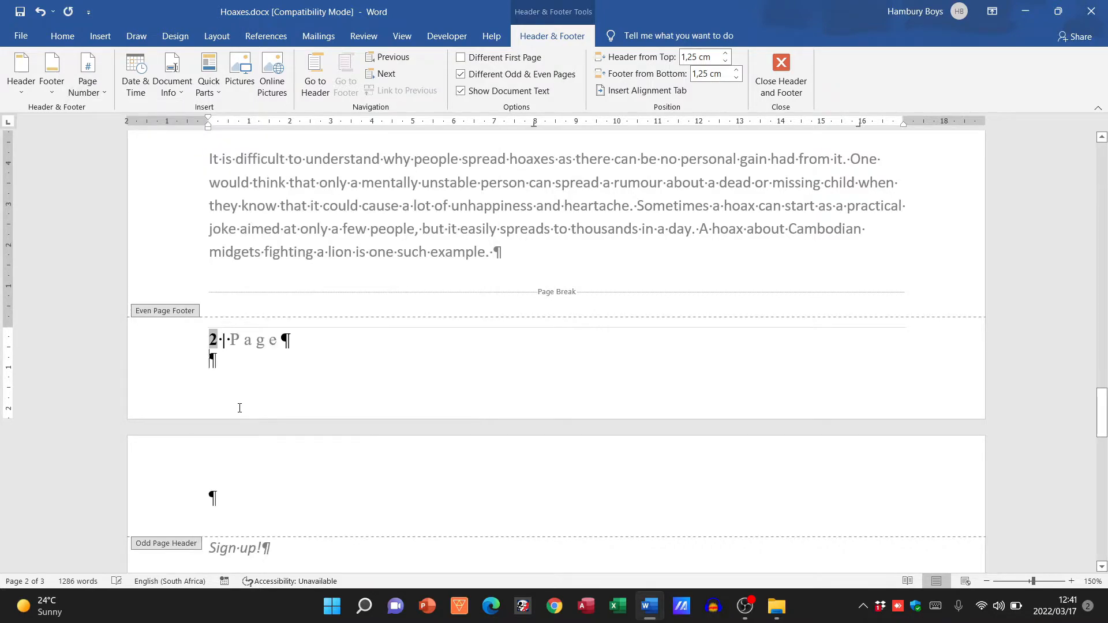
mouse_move(358, 367)
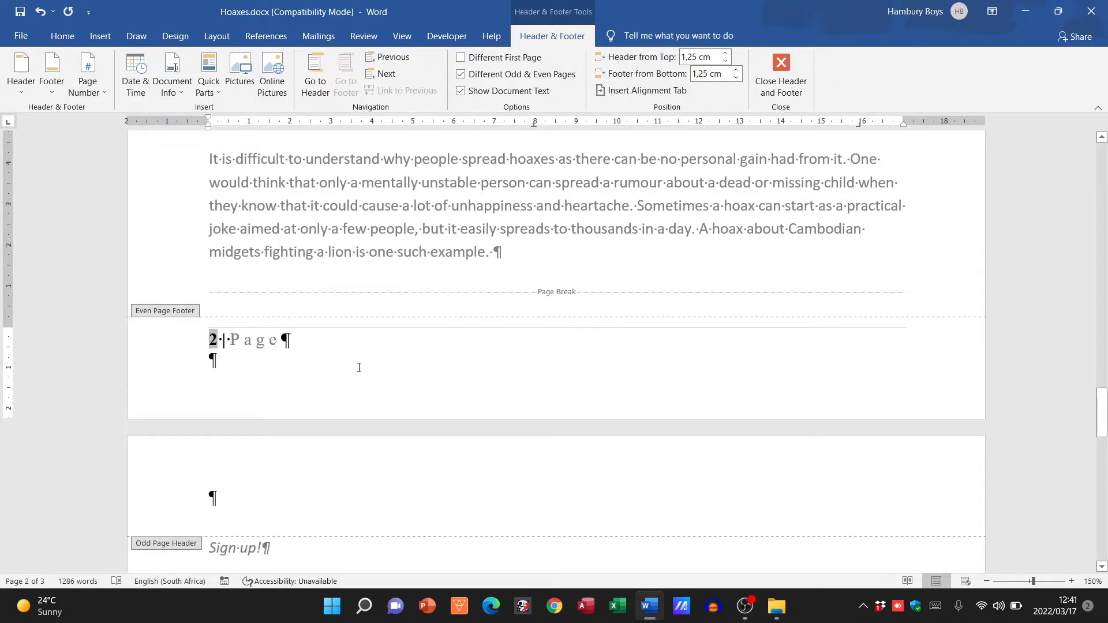
click(780, 70)
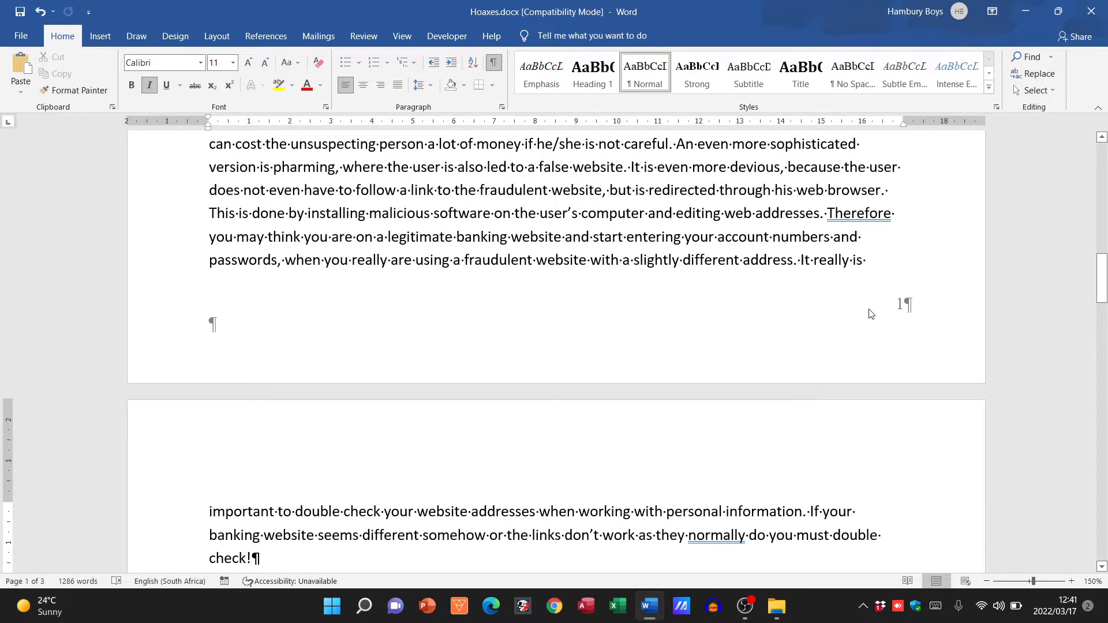
scroll(down, 3)
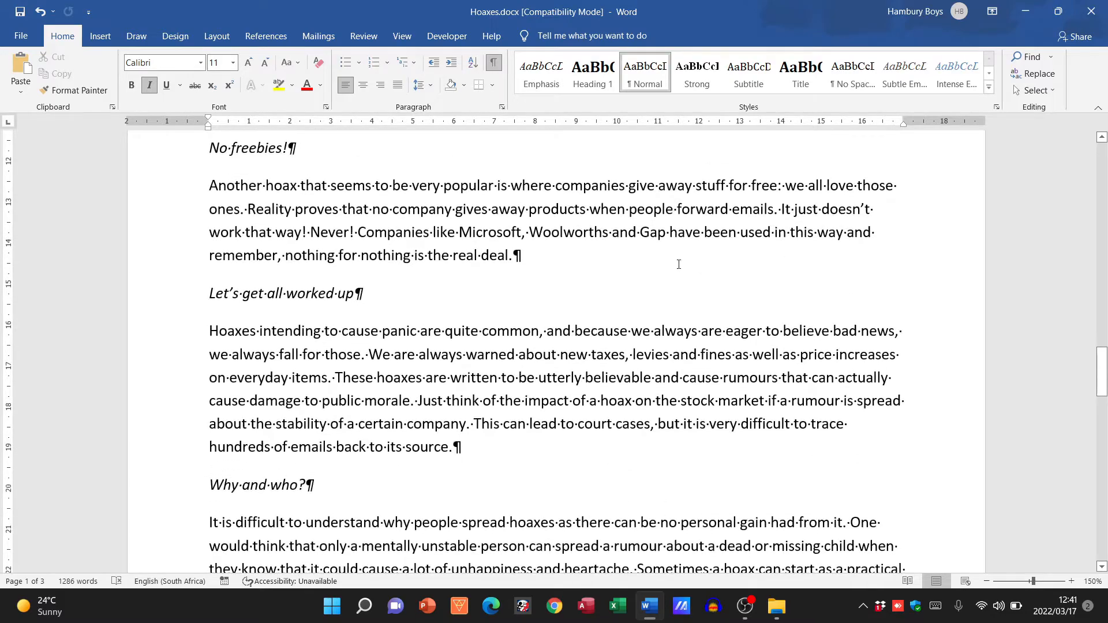
scroll(down, 3)
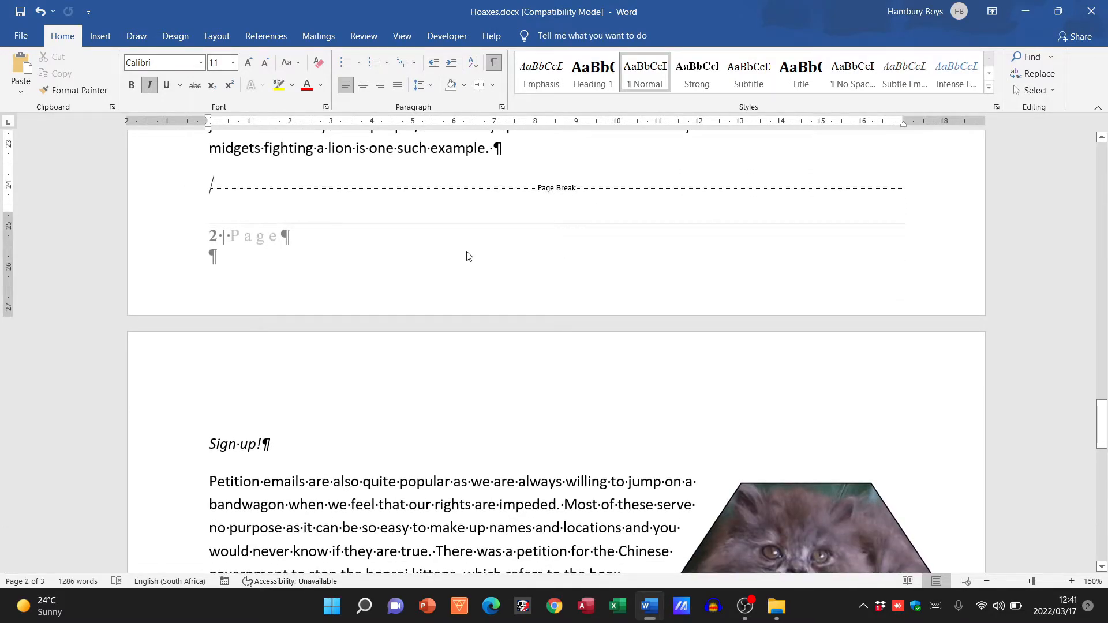
scroll(down, 3)
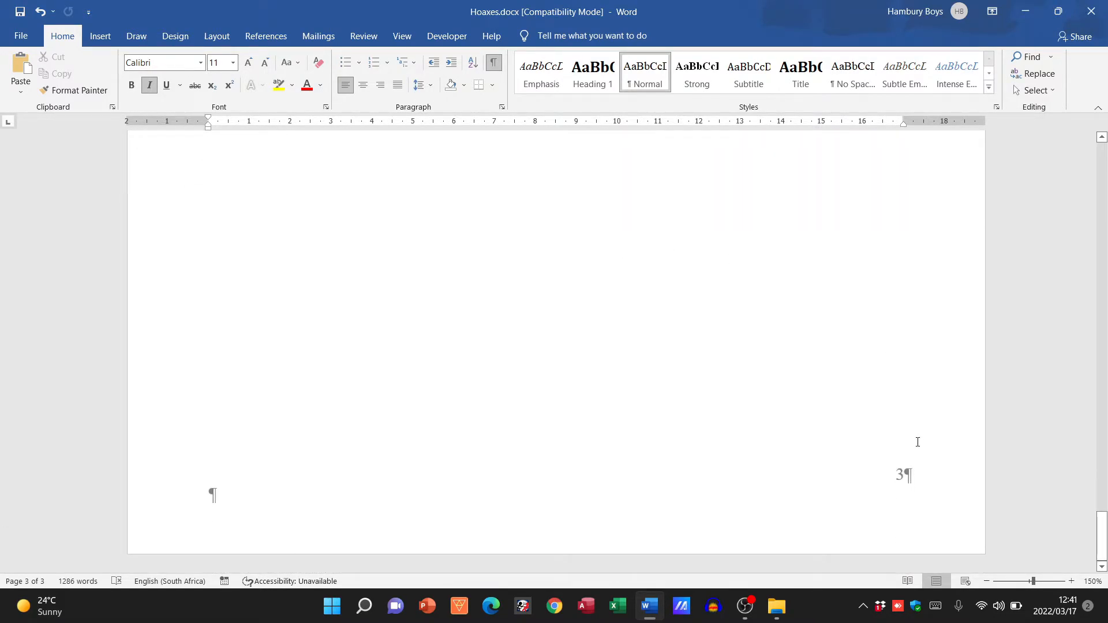
scroll(up, 3)
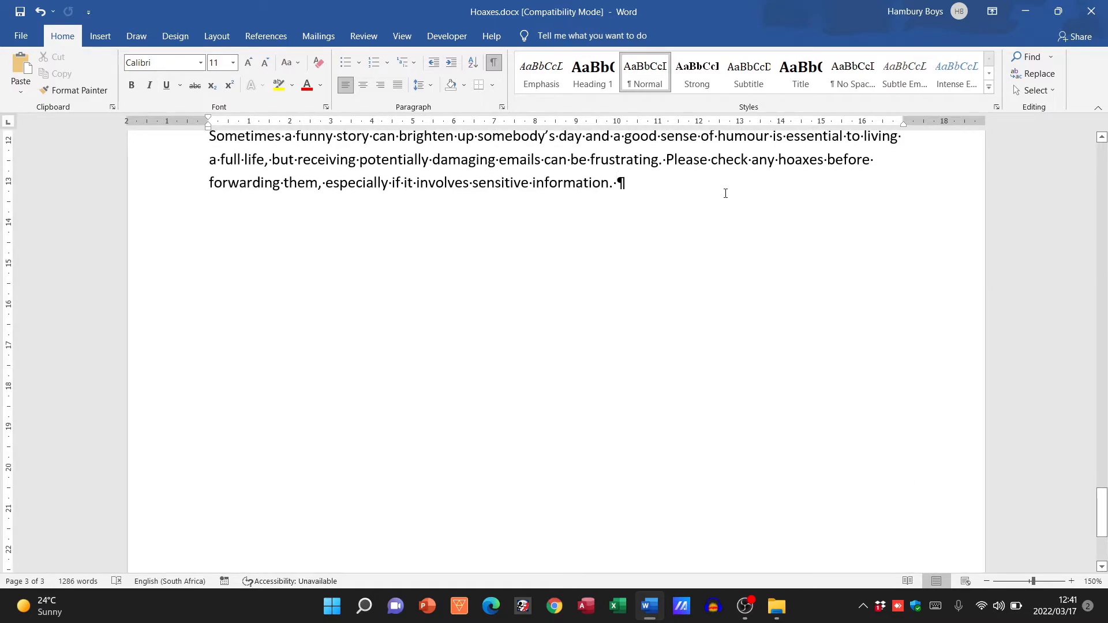
scroll(up, 3)
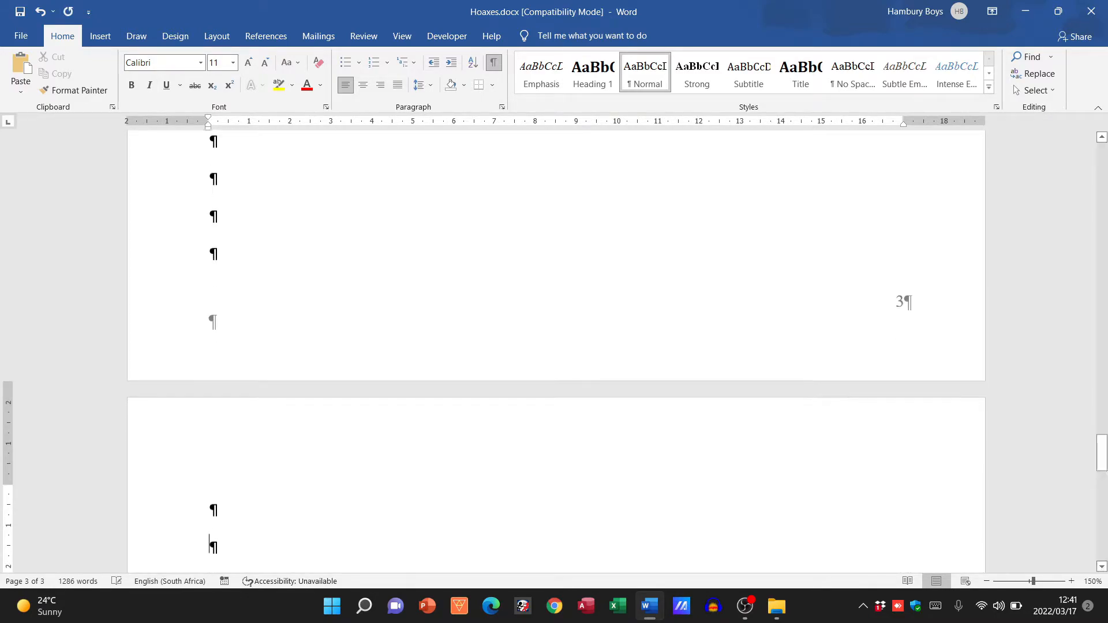
scroll(up, 3)
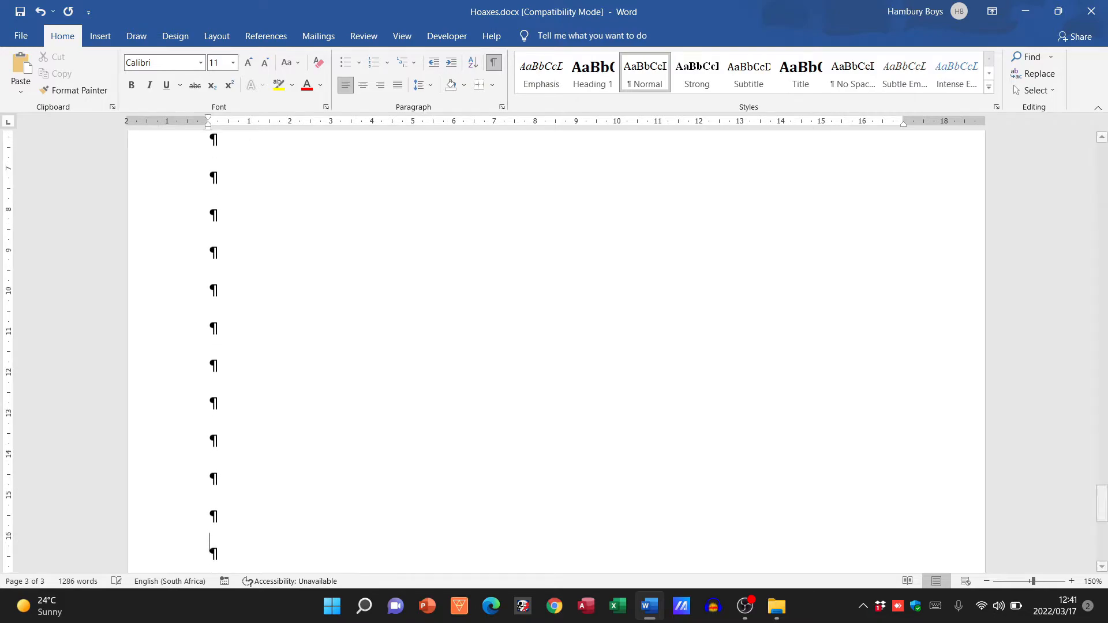
scroll(down, 3)
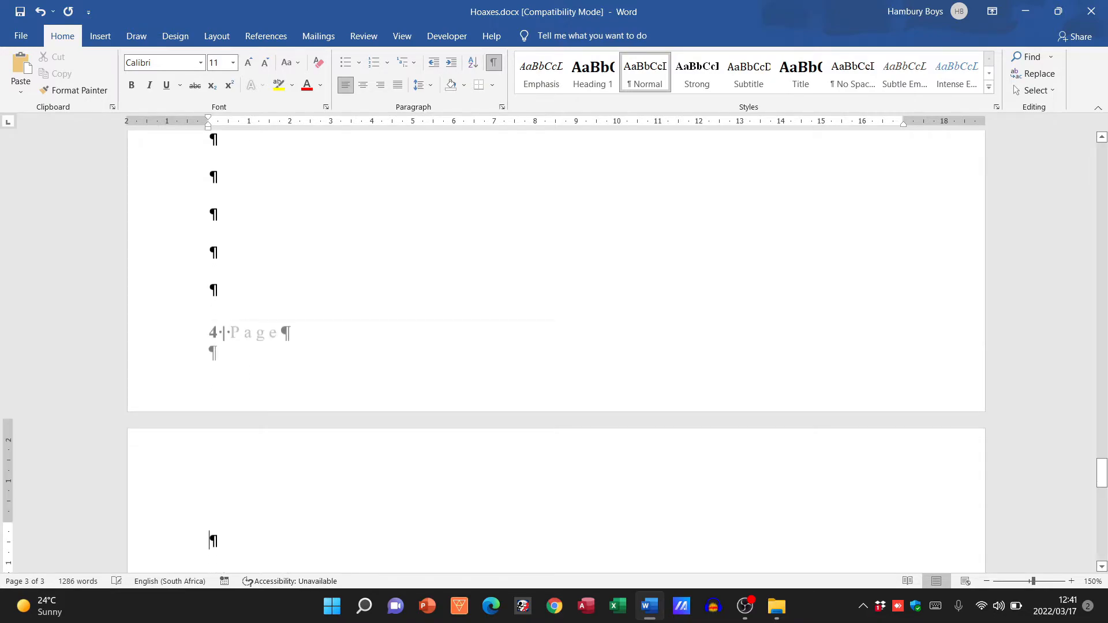
scroll(down, 3)
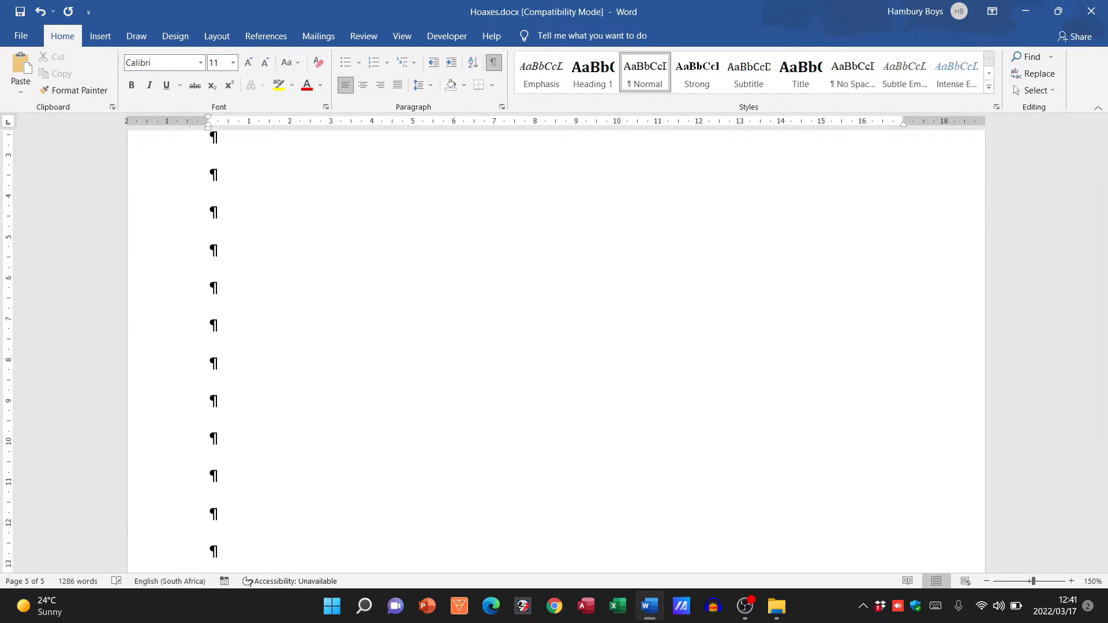
scroll(down, 3)
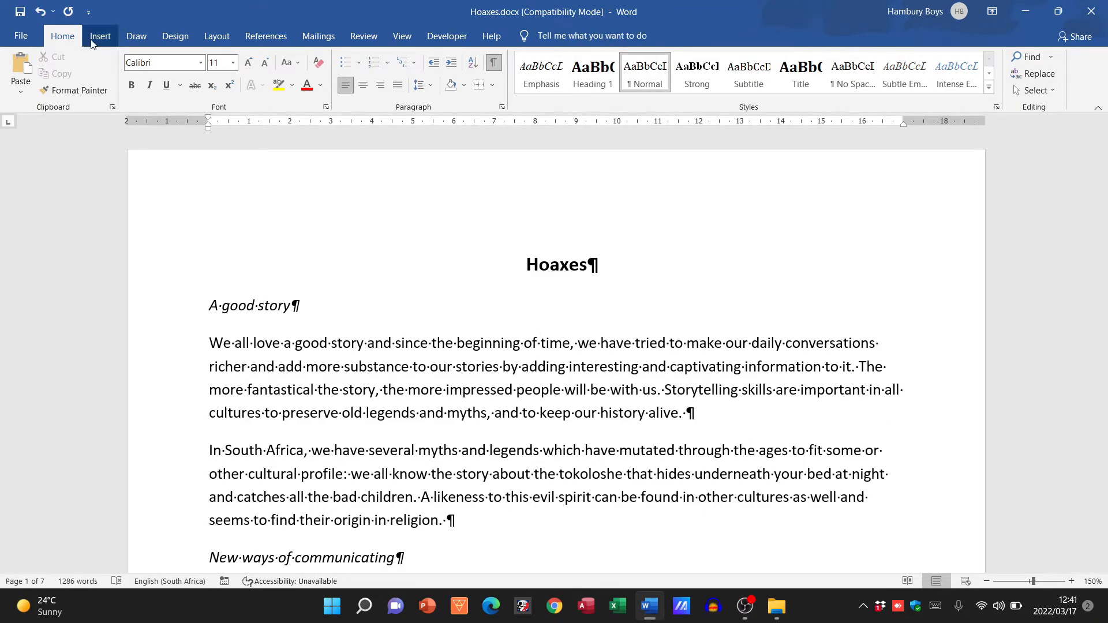
Step: Reopen page 2's even-page footer, reading '2 | Page', for editing
click(783, 73)
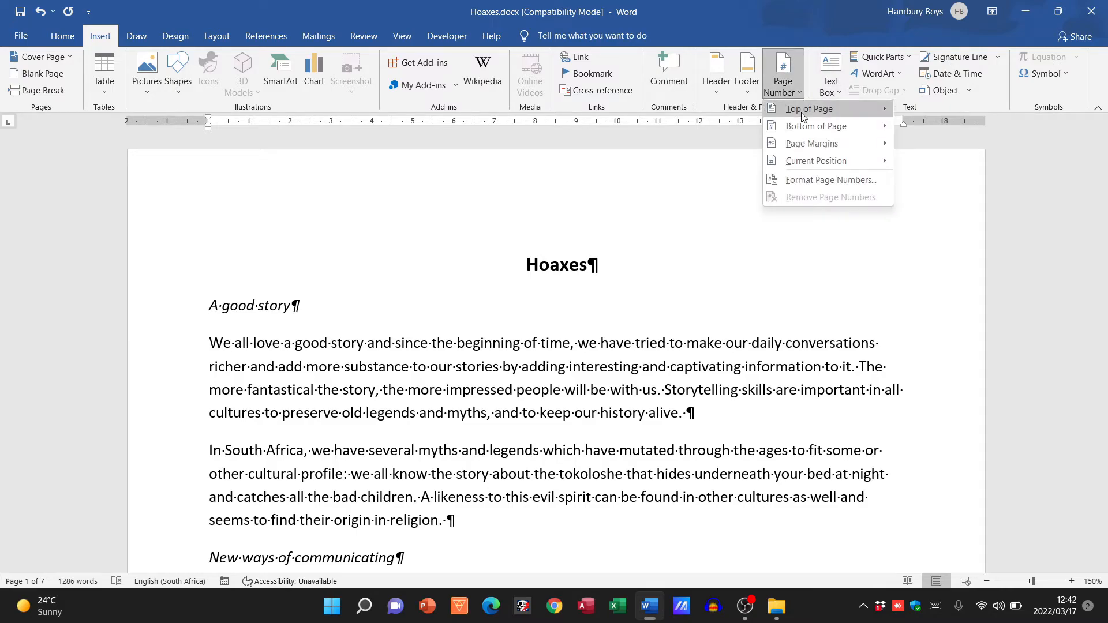
mouse_move(713, 21)
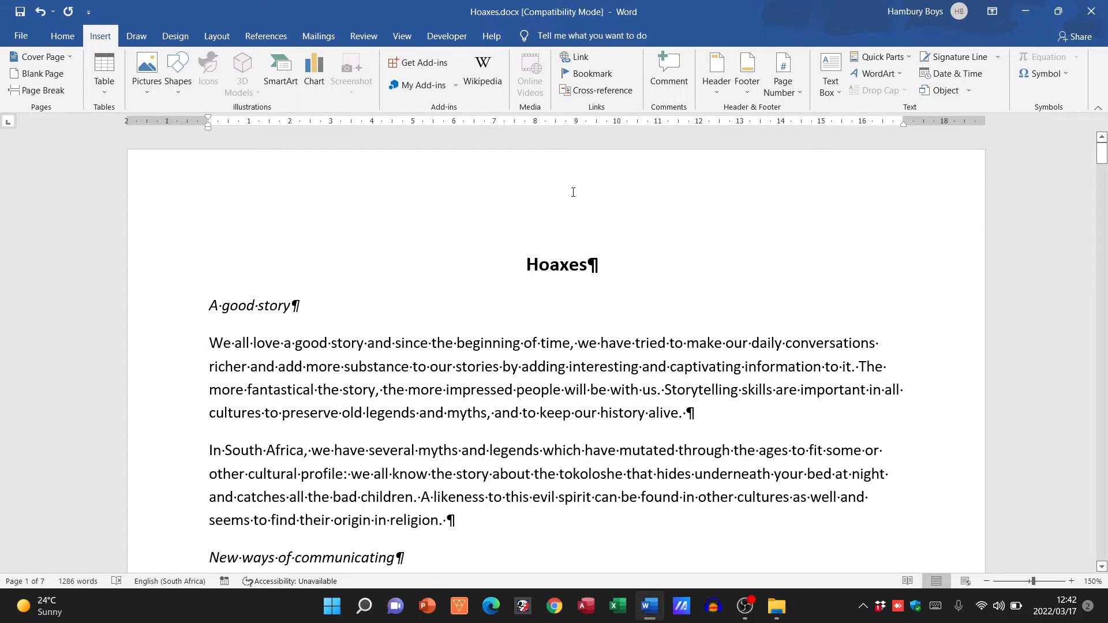
scroll(down, 3)
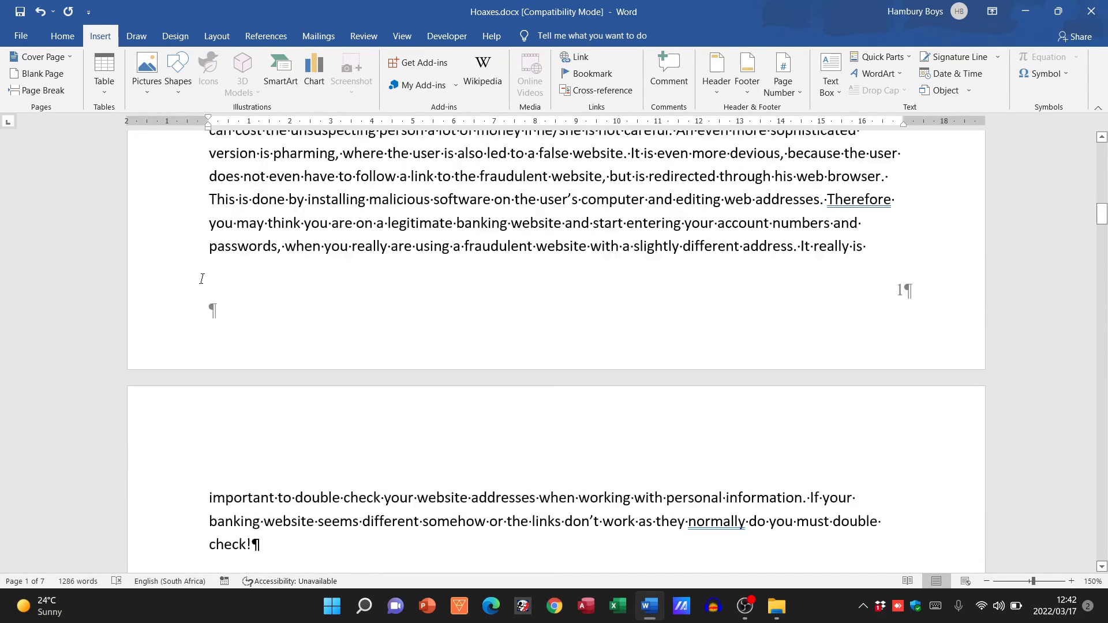
scroll(down, 3)
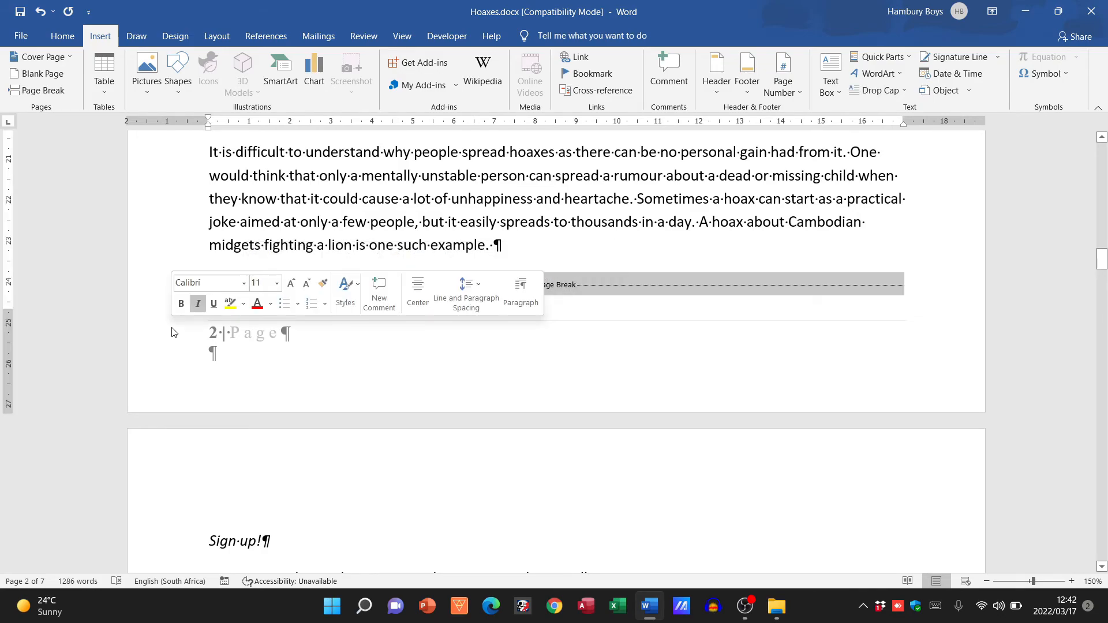
double_click(247, 332)
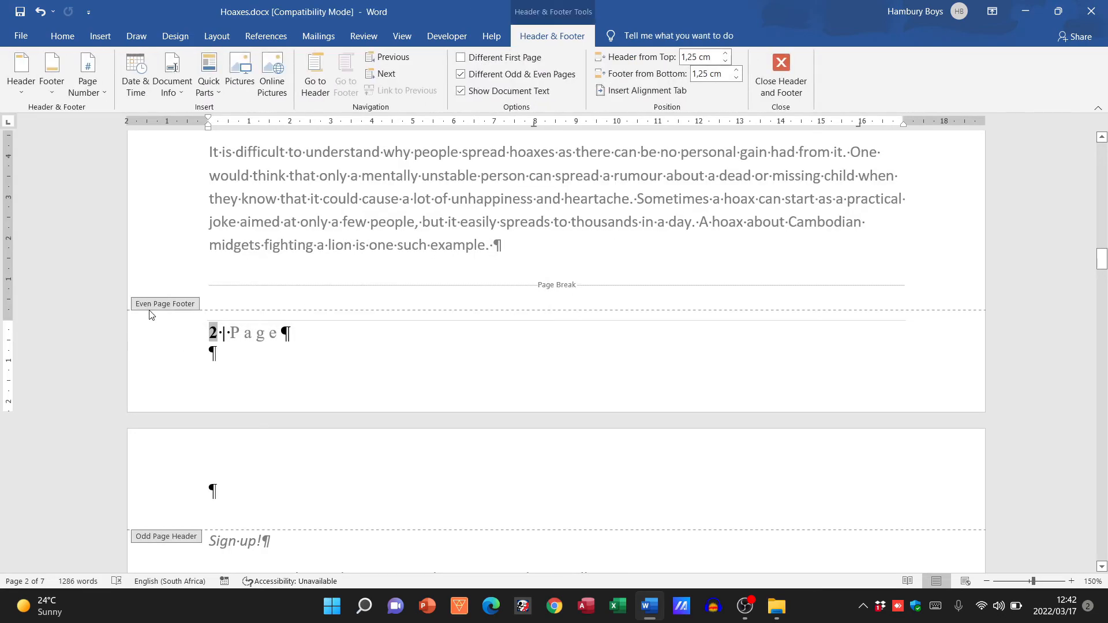